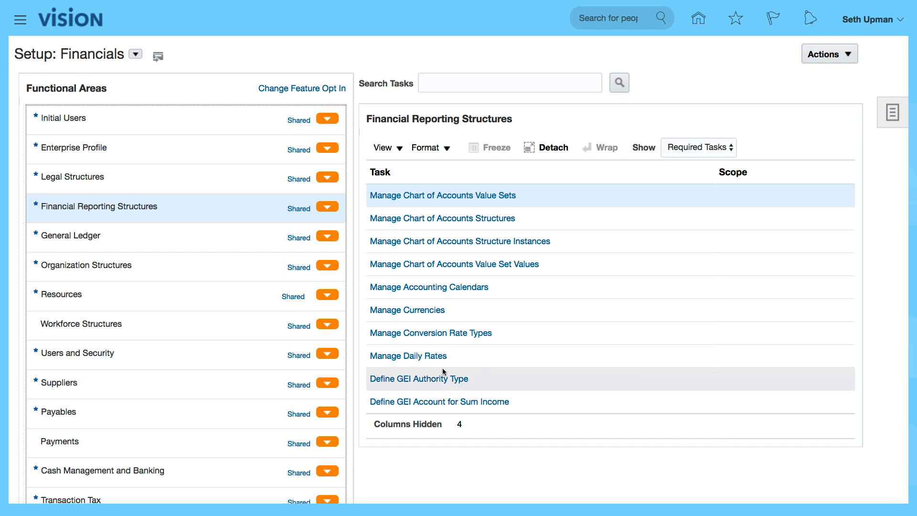
pyautogui.moveTo(129, 239)
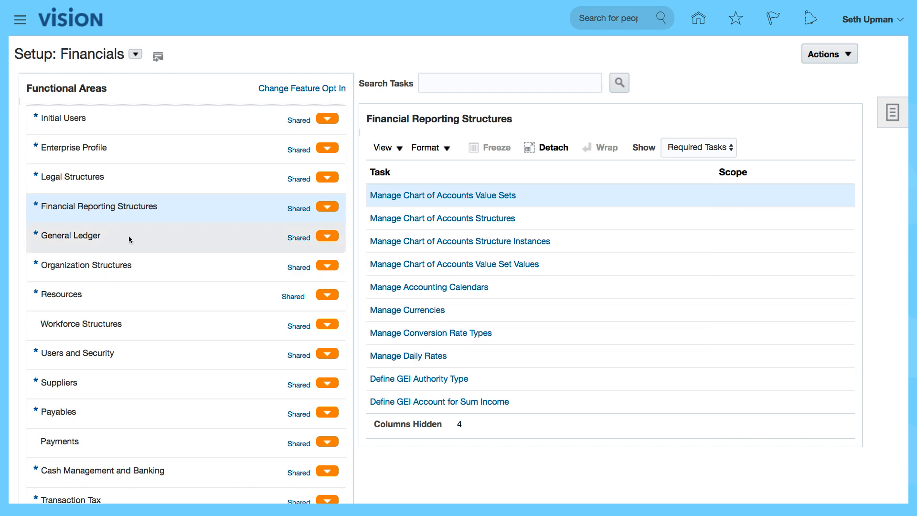
# Show the General Ledger functional area's required setup tasks, starting with Manage Primary Ledgers
pyautogui.click(70, 236)
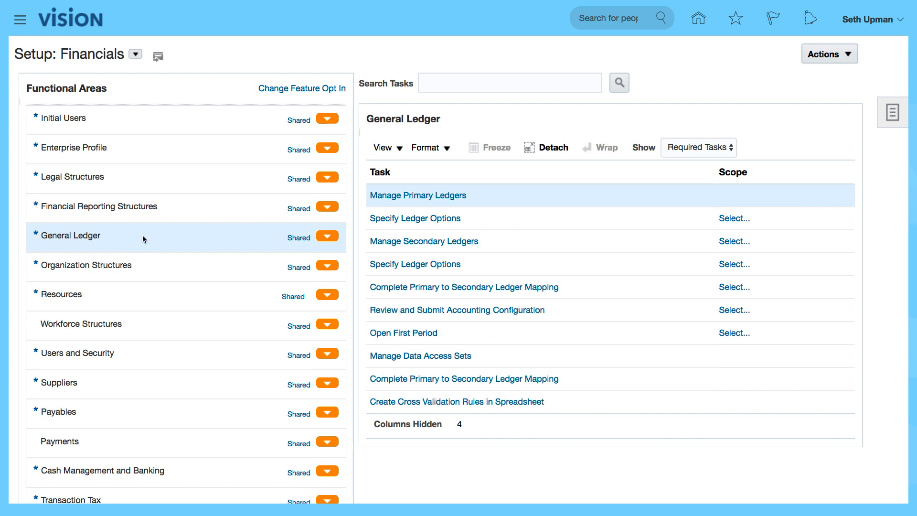
pyautogui.moveTo(104, 81)
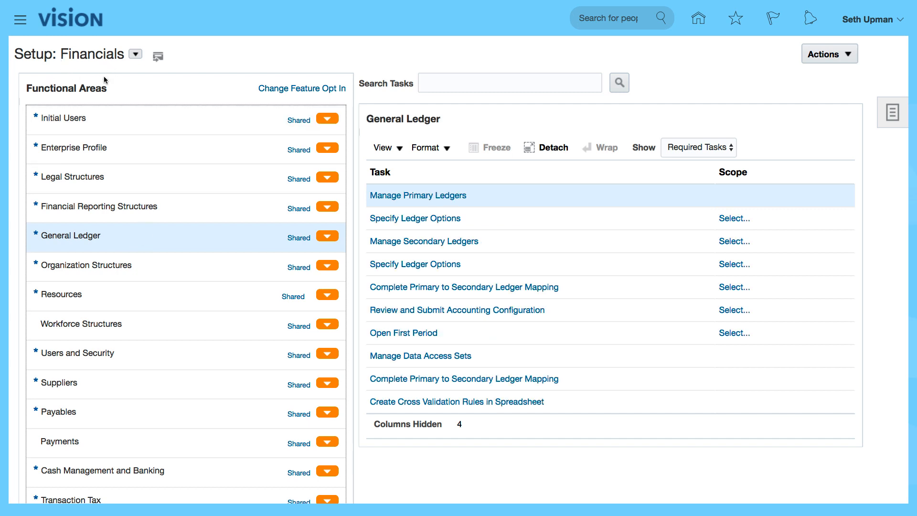
pyautogui.moveTo(169, 95)
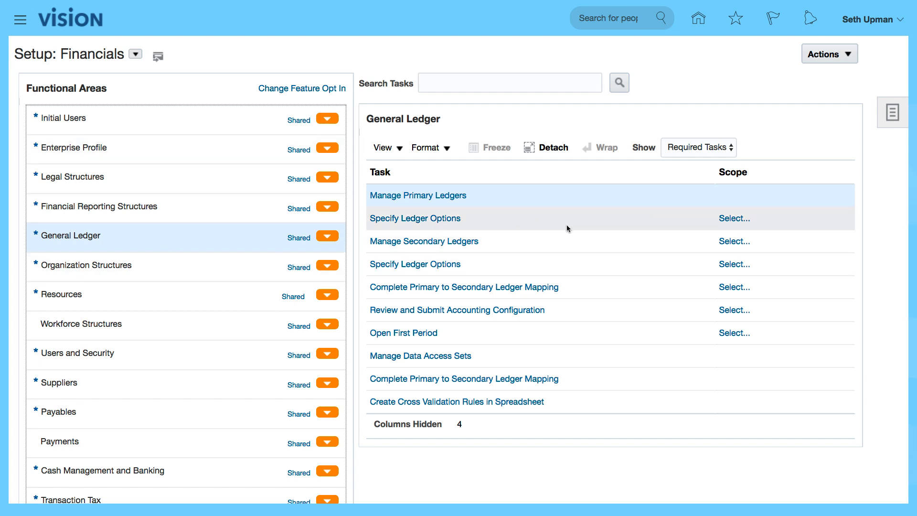
pyautogui.moveTo(640, 231)
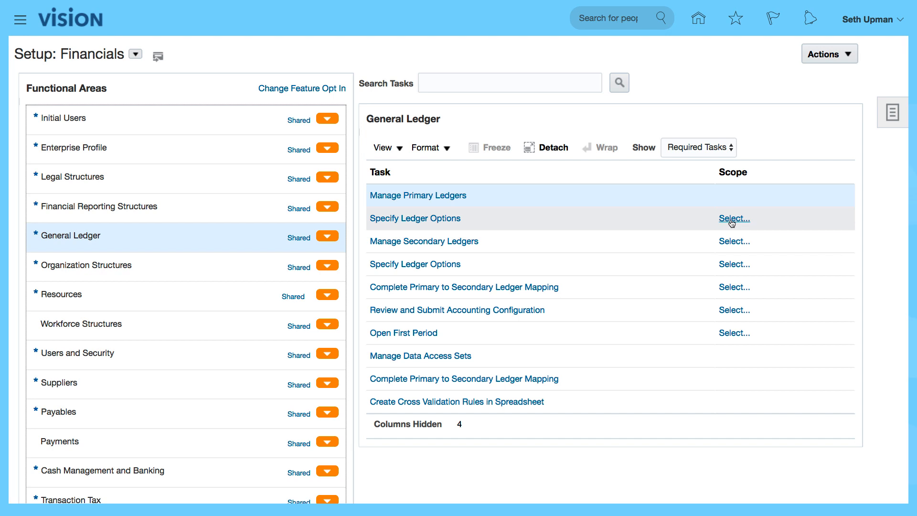
# Scope Specify Ledger Options via Select and Add, then browse the primary ledgers list for ACME Ledger US
pyautogui.click(733, 218)
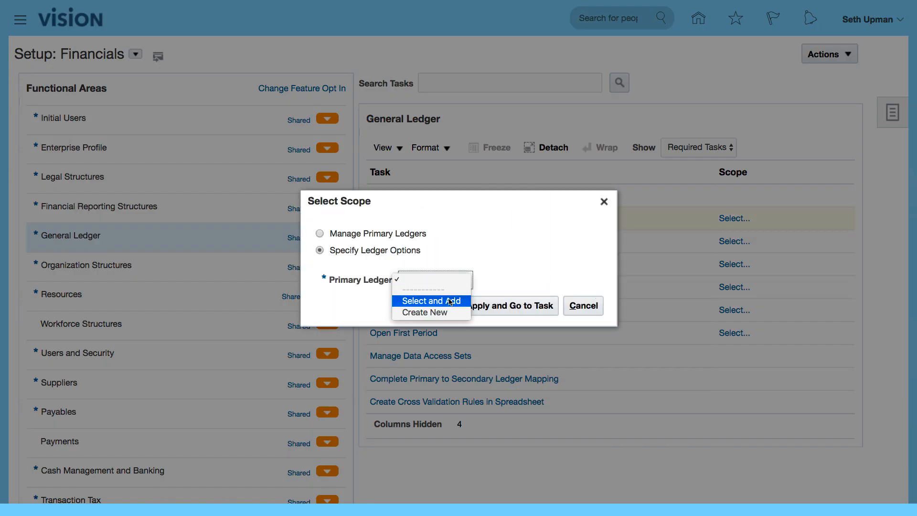
pyautogui.click(431, 300)
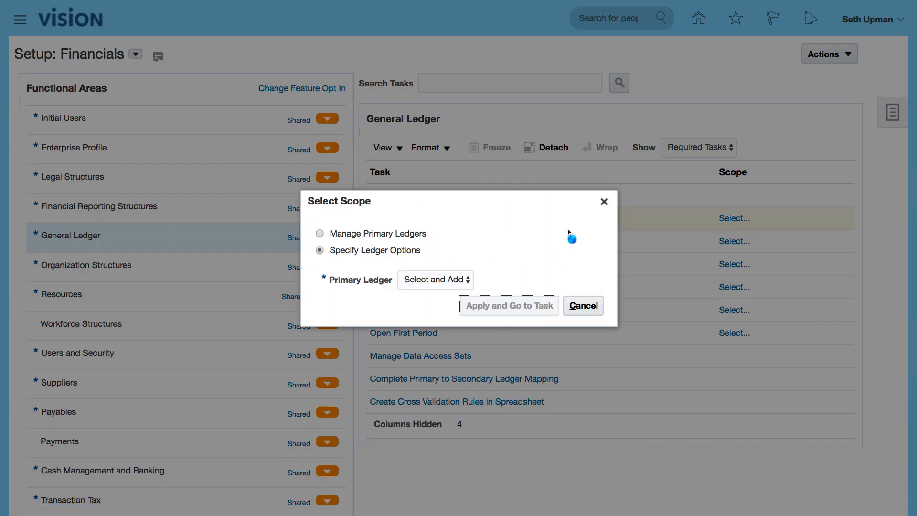
pyautogui.click(436, 279)
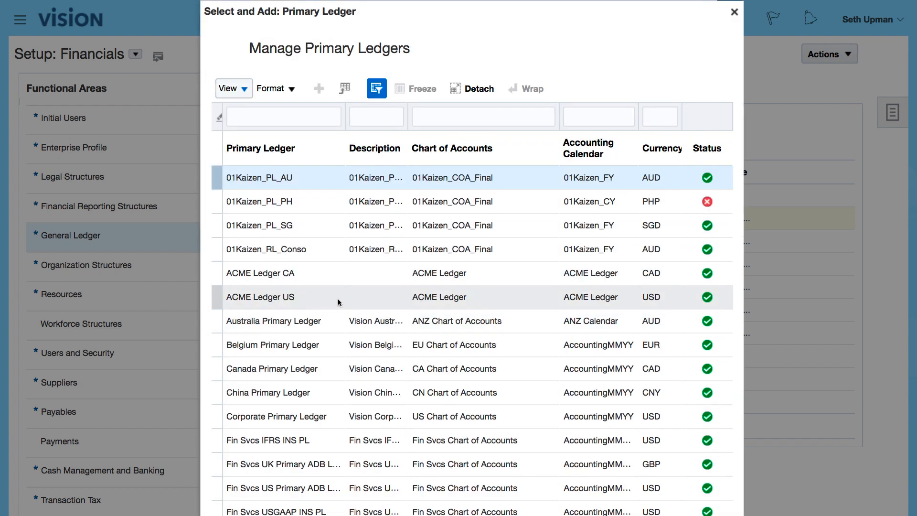
pyautogui.scroll(-3)
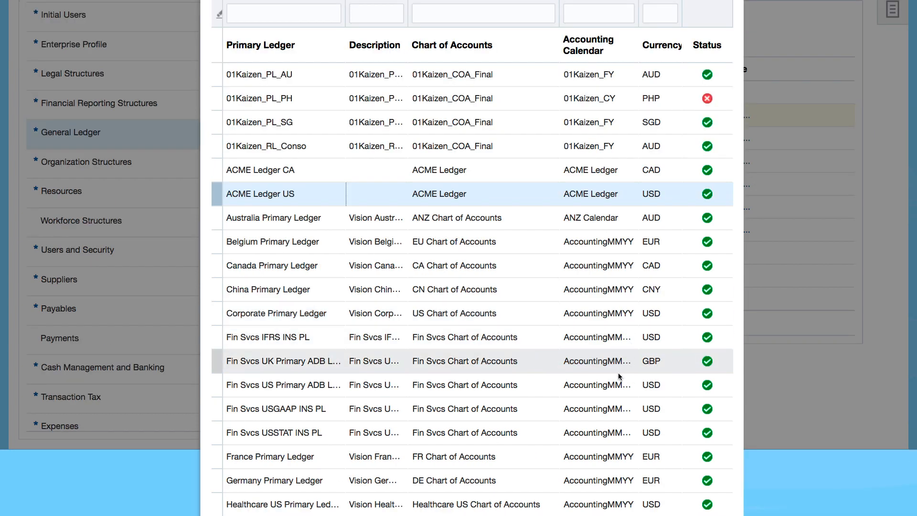
pyautogui.scroll(-3)
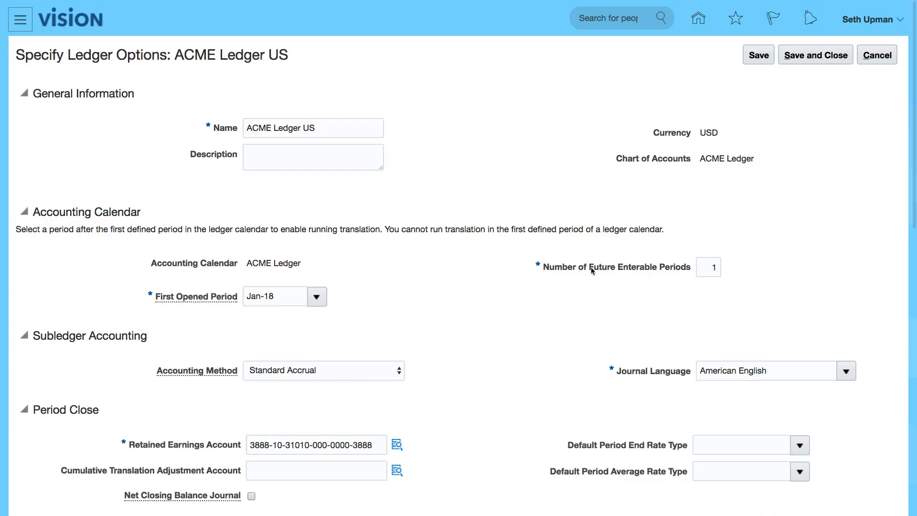
pyautogui.moveTo(477, 205)
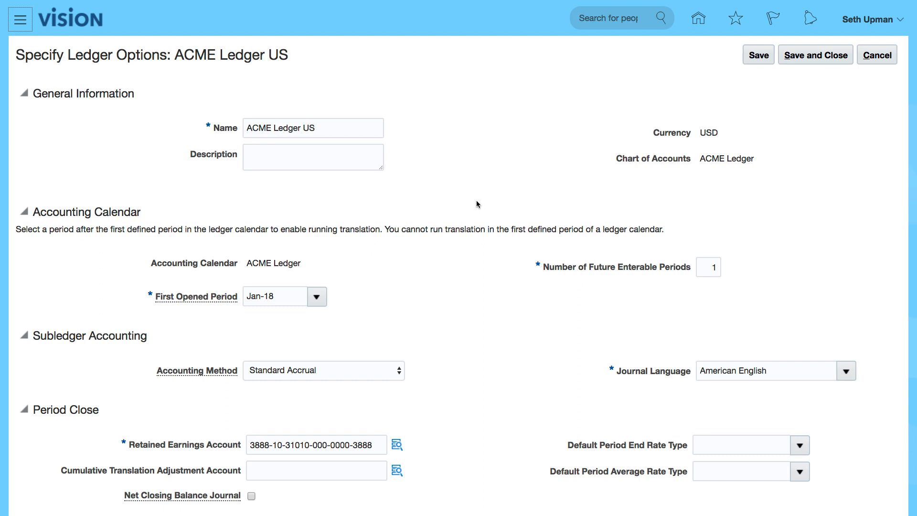
pyautogui.moveTo(481, 285)
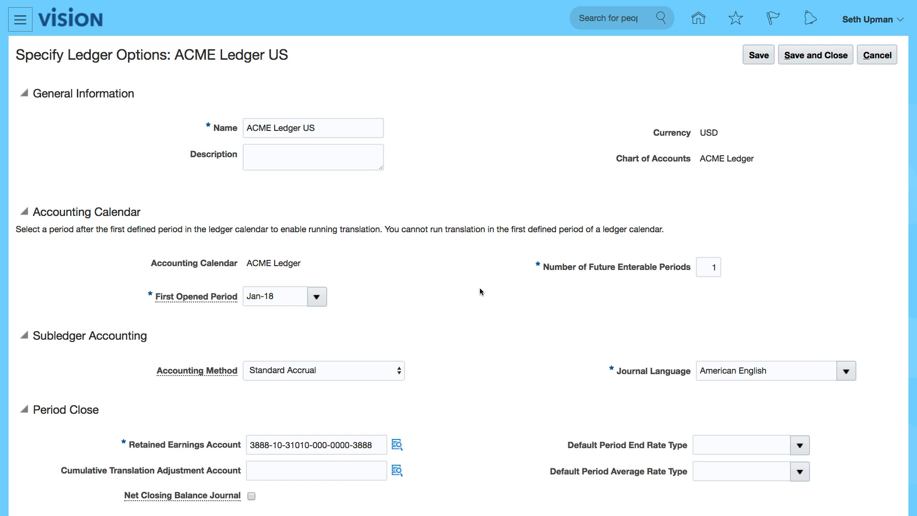
pyautogui.moveTo(489, 275)
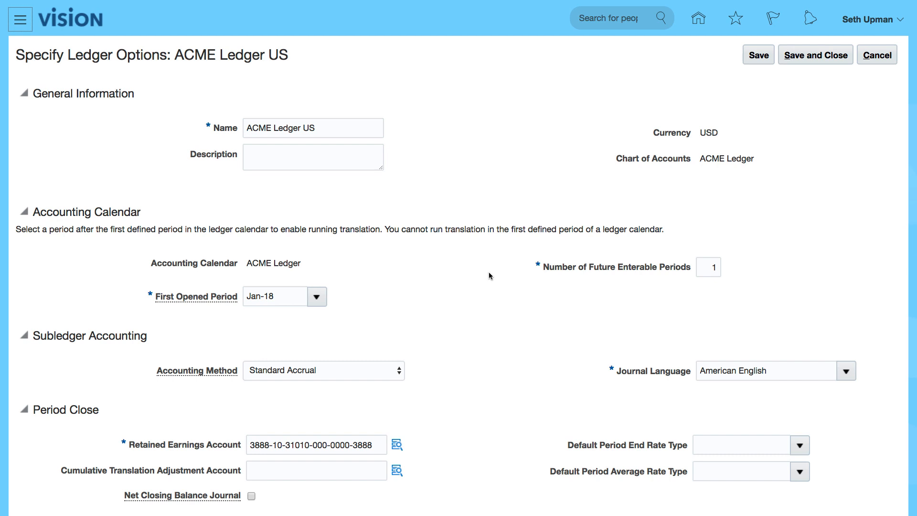
# Reselect Standard Accrual as the accounting method for ACME Ledger US, leaving other options unchanged
pyautogui.click(324, 371)
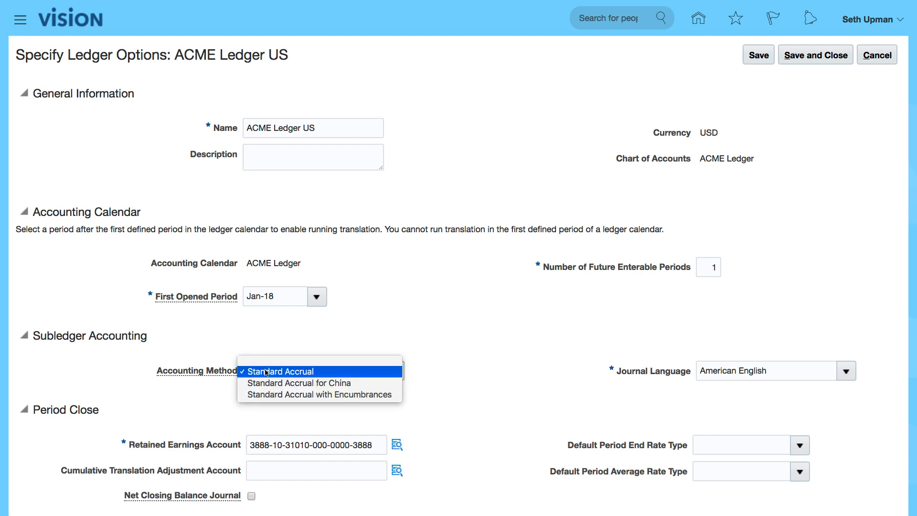
pyautogui.click(286, 370)
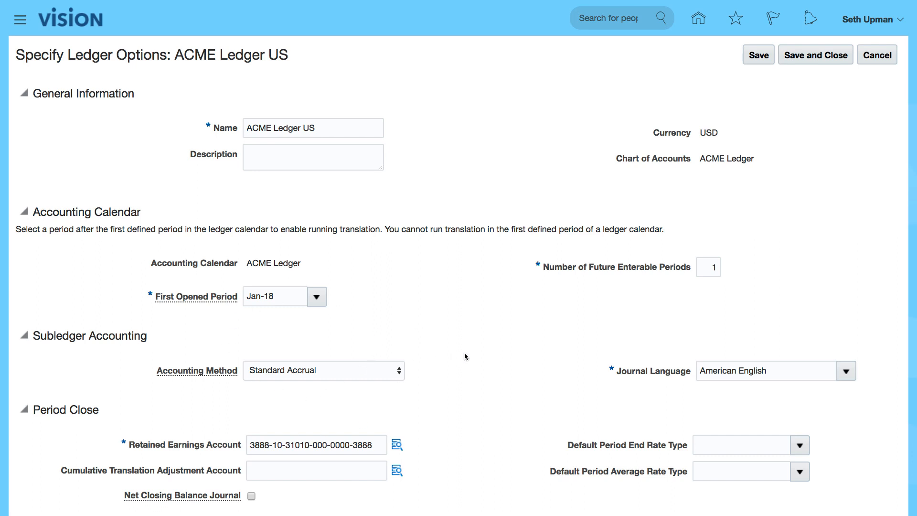
pyautogui.moveTo(468, 356)
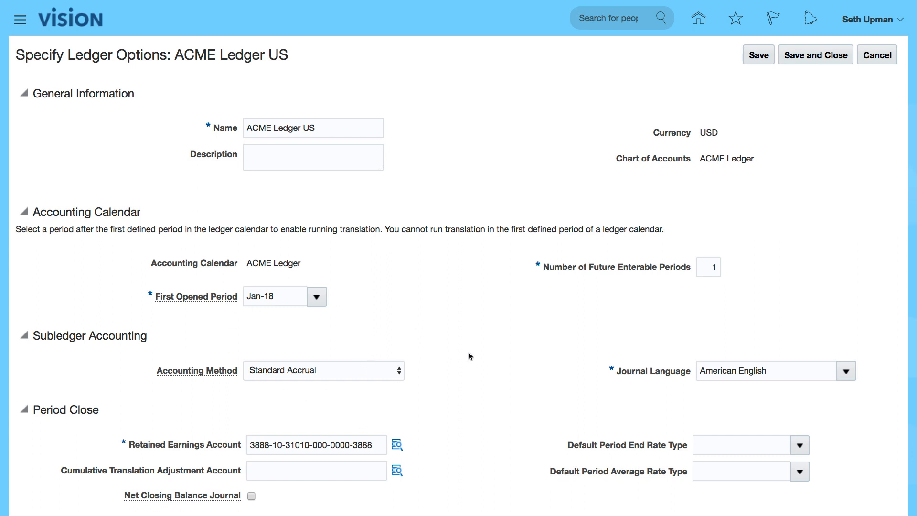
pyautogui.moveTo(601, 287)
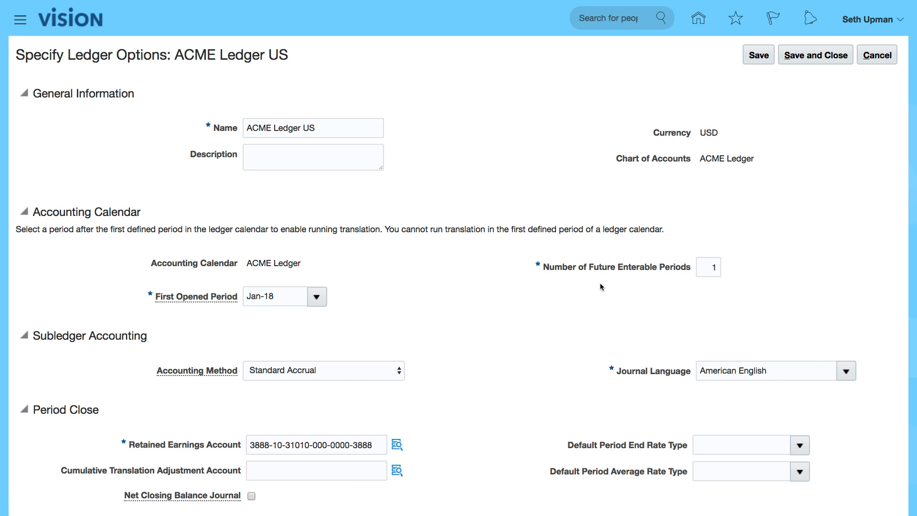
pyautogui.scroll(-3)
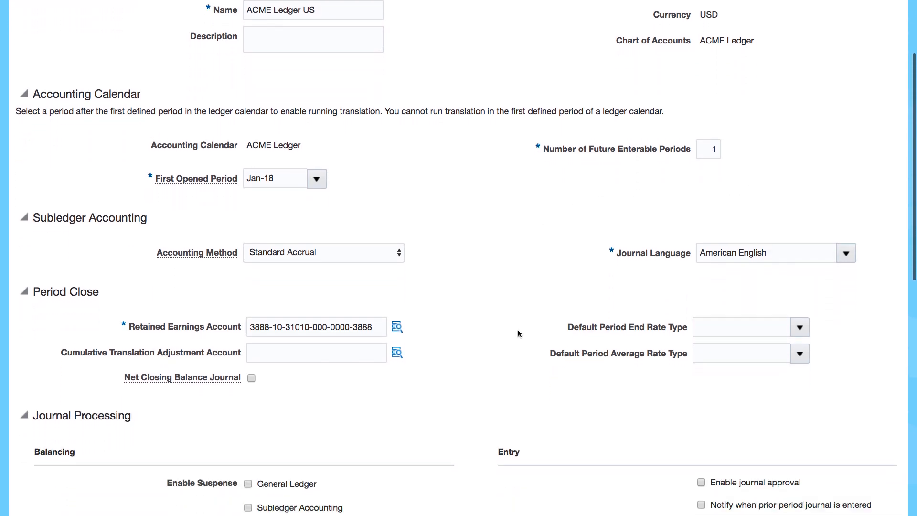
pyautogui.scroll(-3)
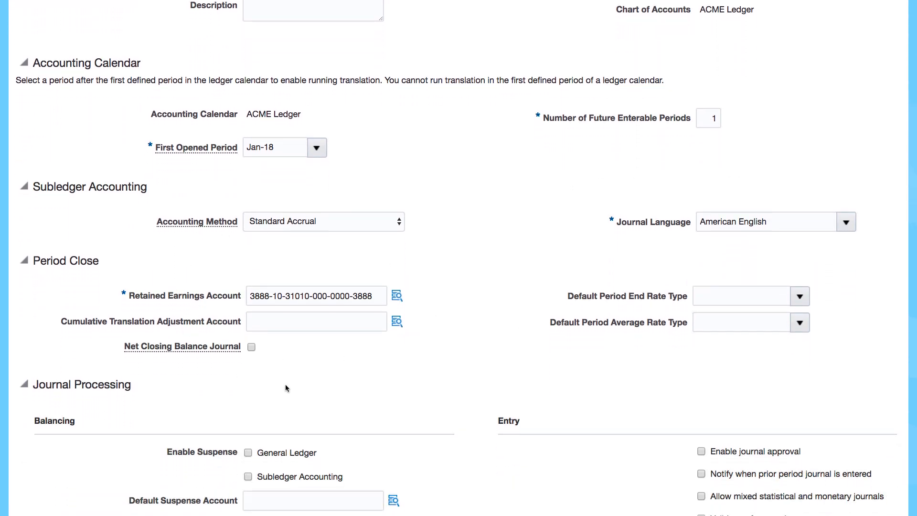
pyautogui.moveTo(316, 240)
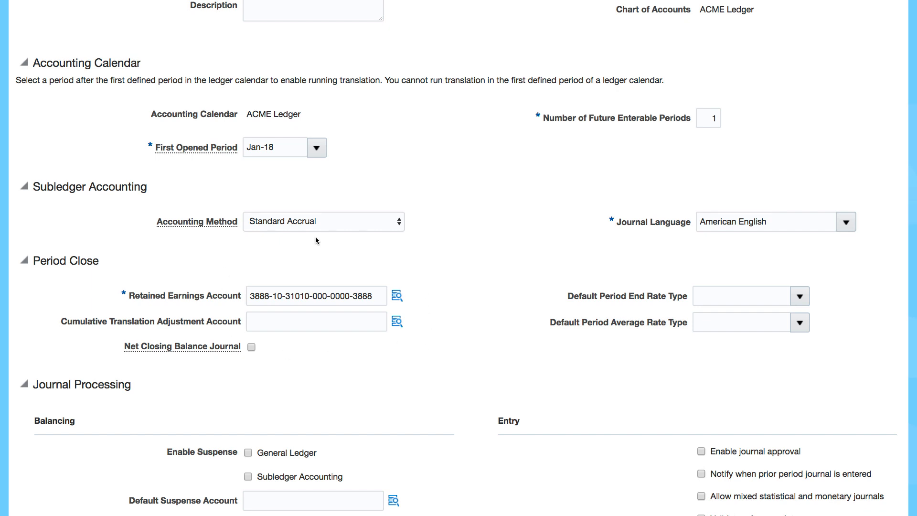
pyautogui.moveTo(483, 337)
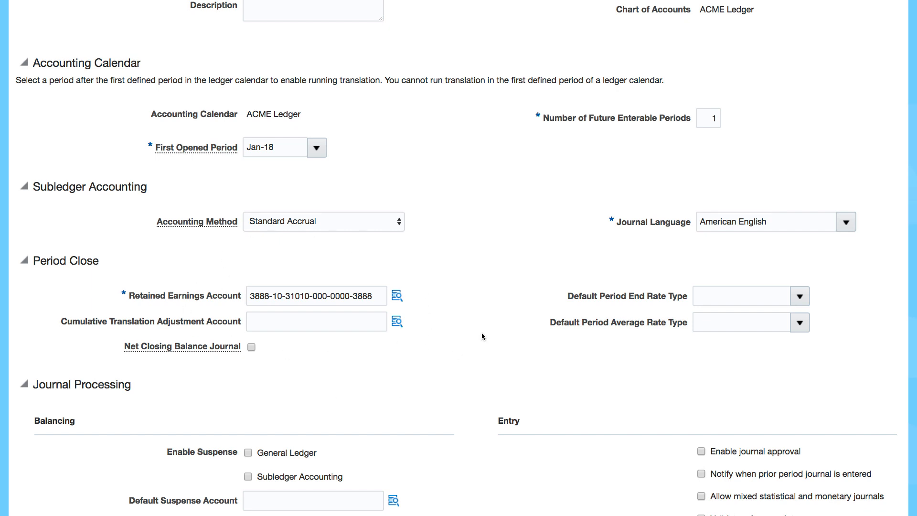
pyautogui.scroll(-3)
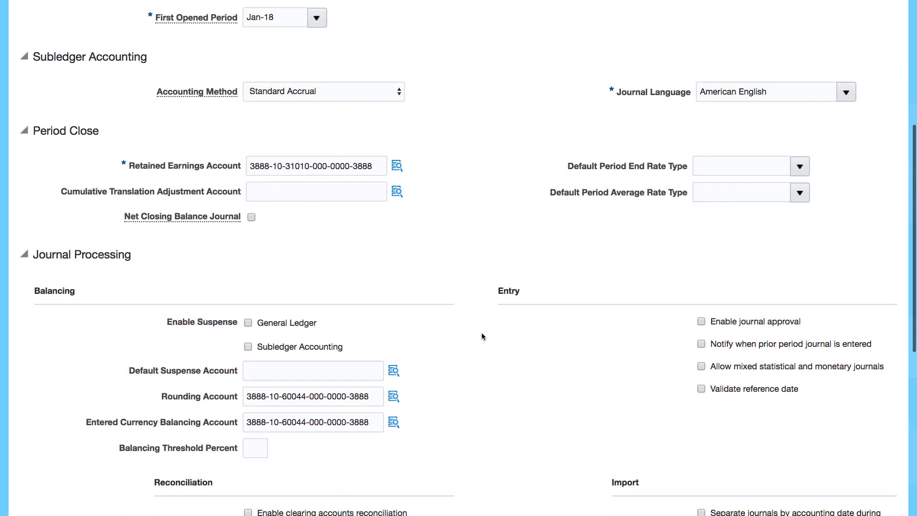
pyautogui.scroll(-3)
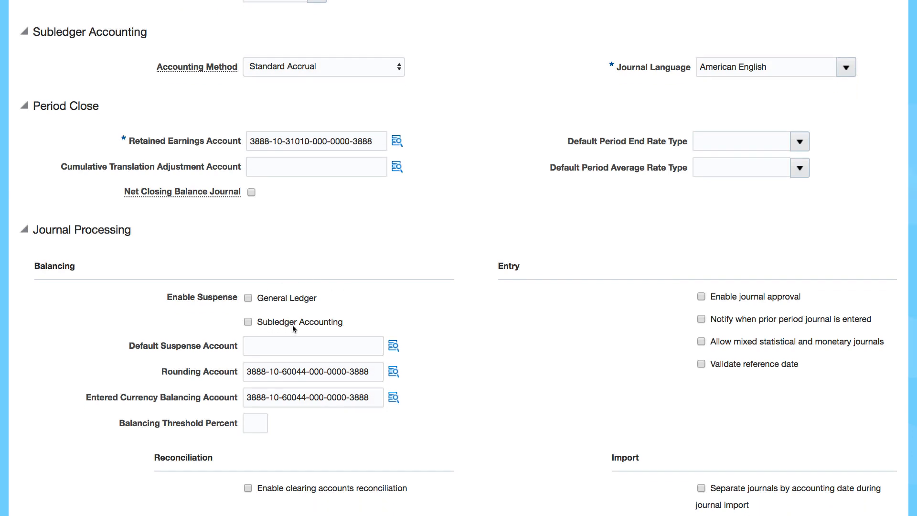
pyautogui.moveTo(274, 419)
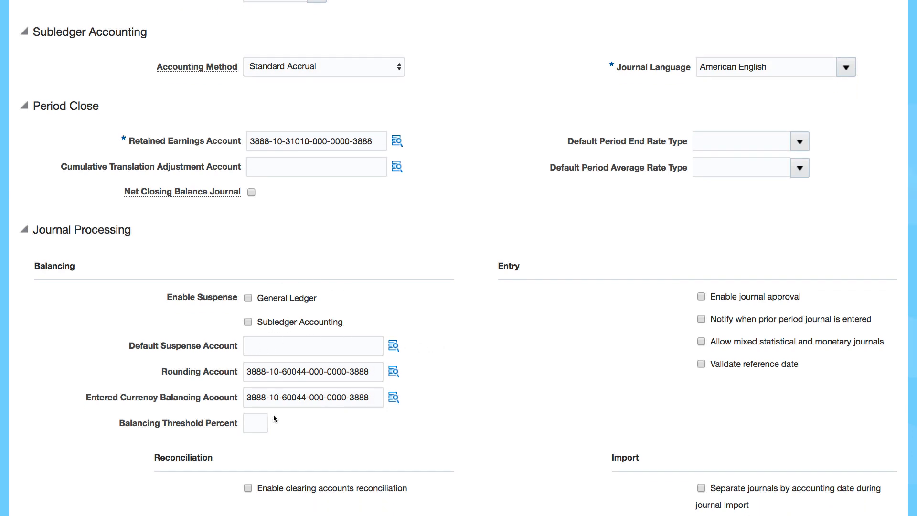
pyautogui.scroll(-3)
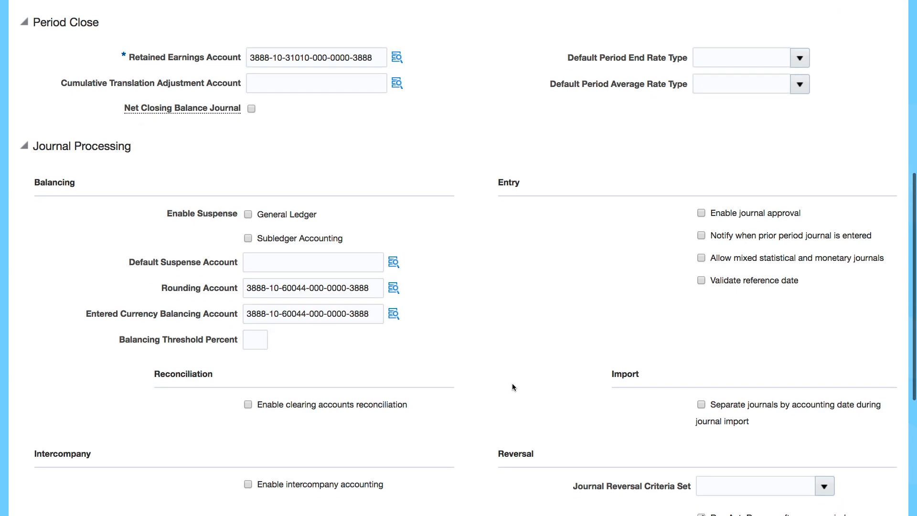
pyautogui.scroll(-3)
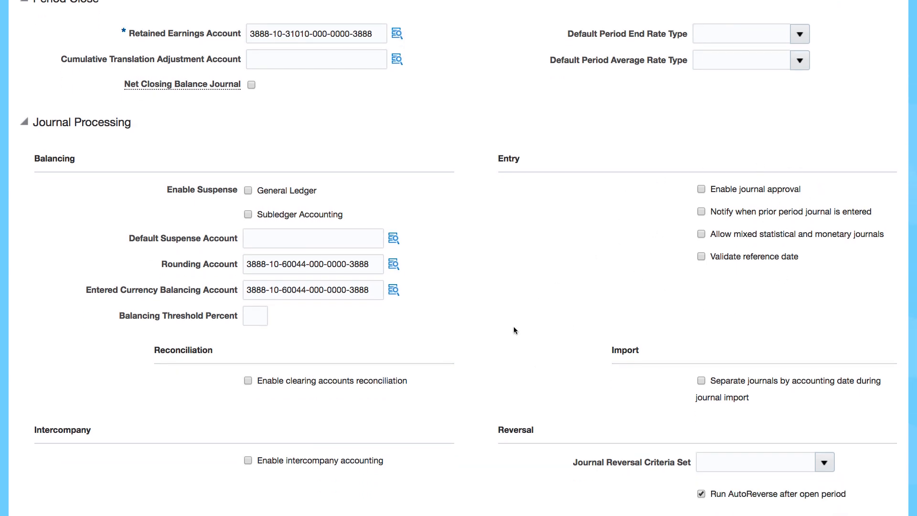
pyautogui.scroll(-3)
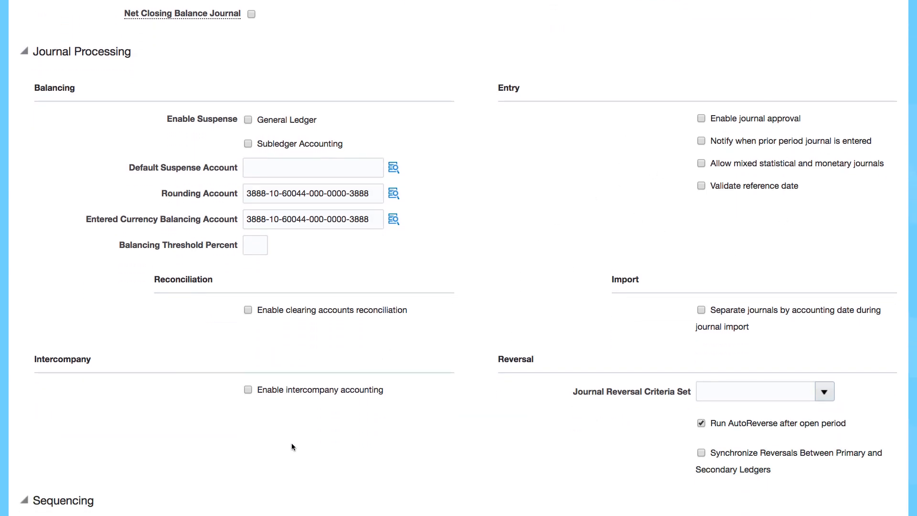
pyautogui.scroll(-3)
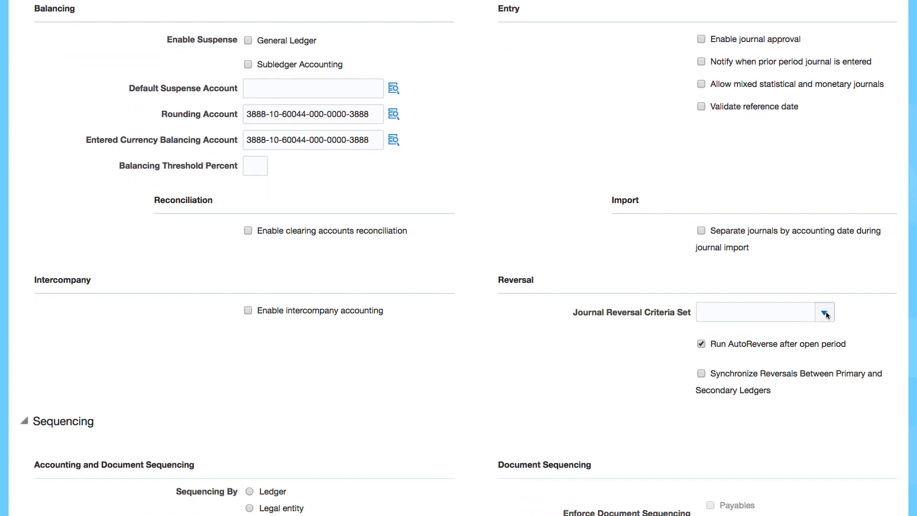
pyautogui.click(825, 312)
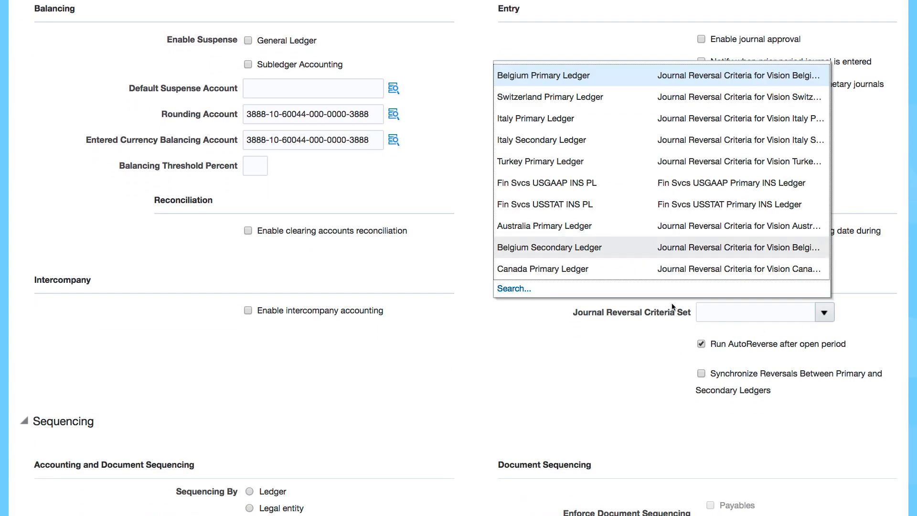
pyautogui.scroll(-3)
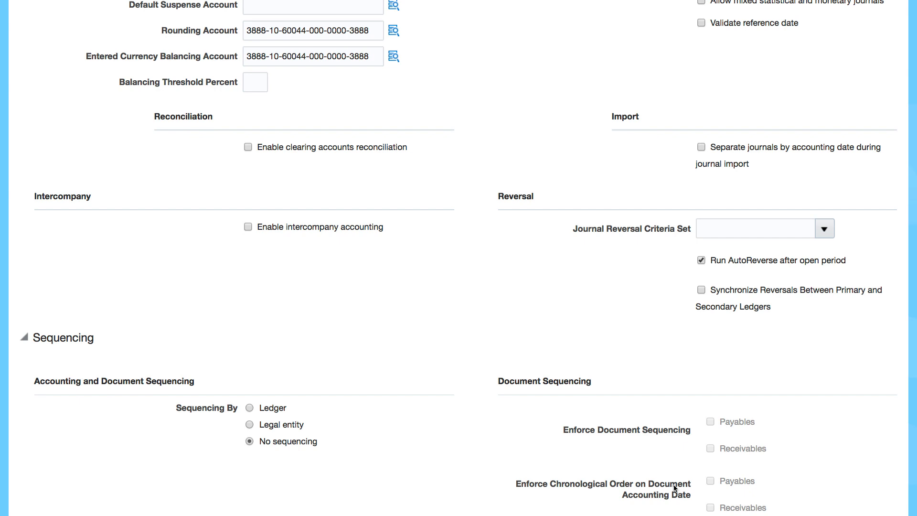
pyautogui.moveTo(402, 383)
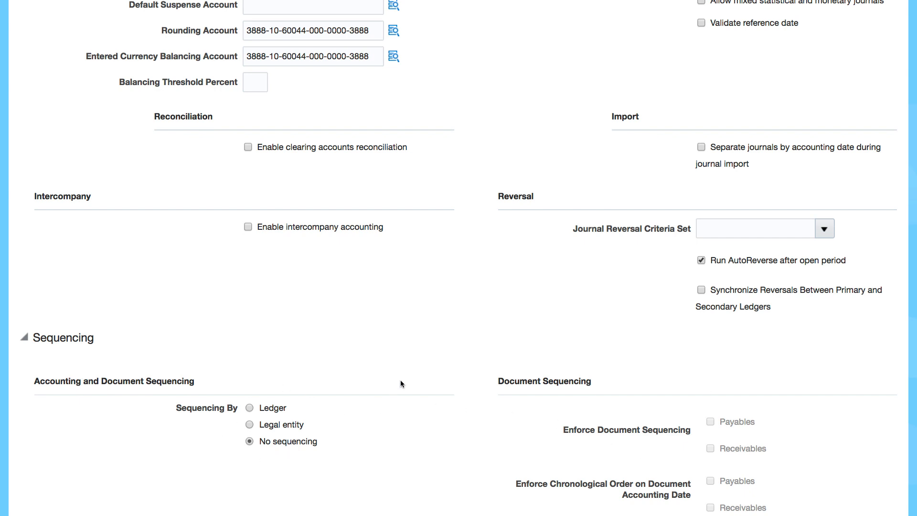
pyautogui.moveTo(373, 388)
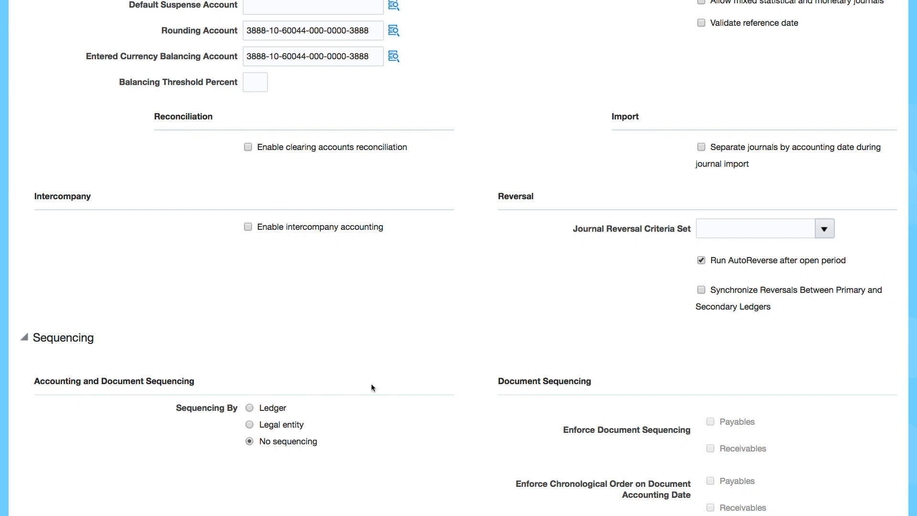
pyautogui.scroll(3)
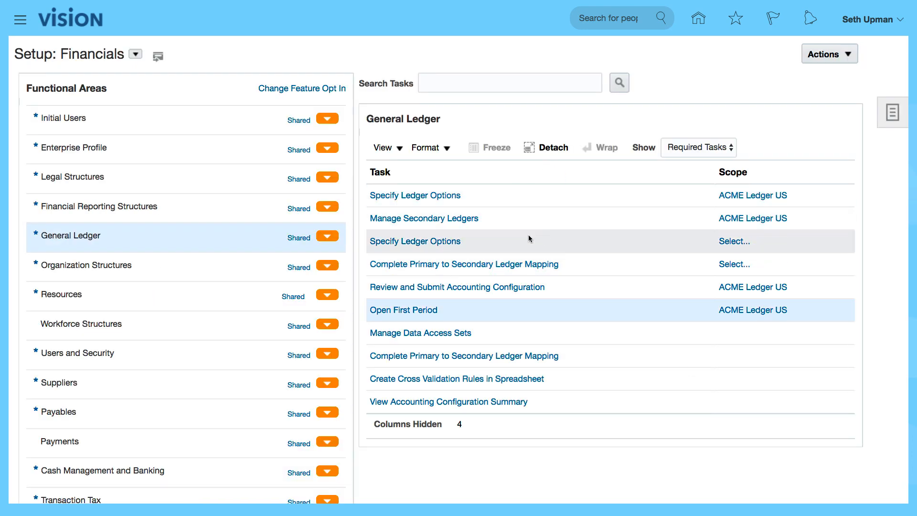
pyautogui.moveTo(590, 287)
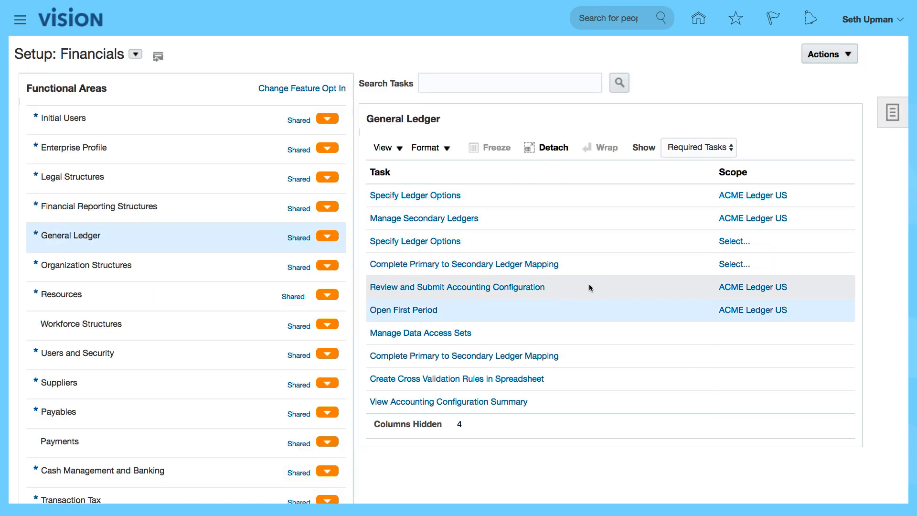
pyautogui.moveTo(665, 264)
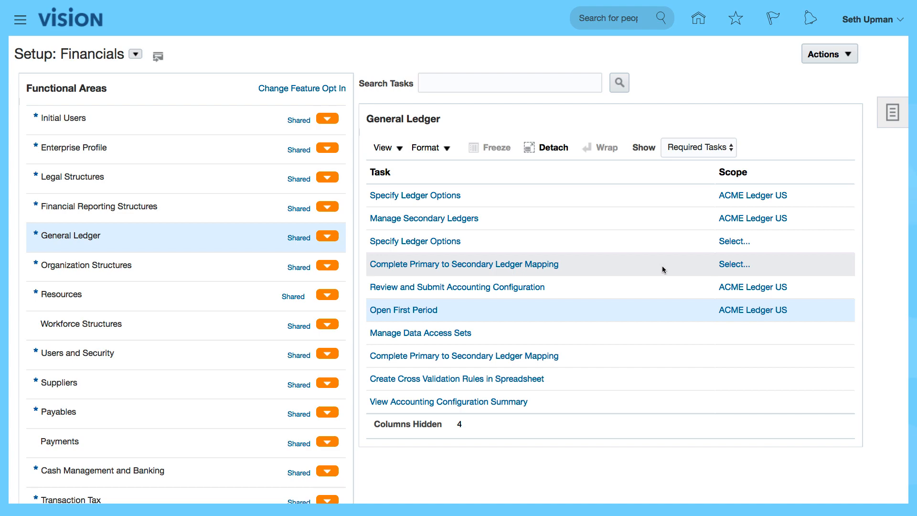